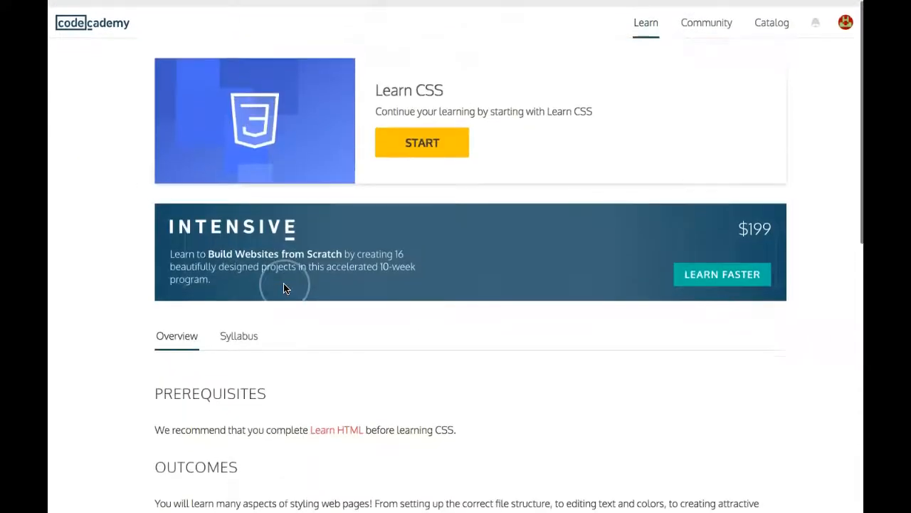
# - Browse the Learn CSS course overview page before starting
pyautogui.scroll(3)
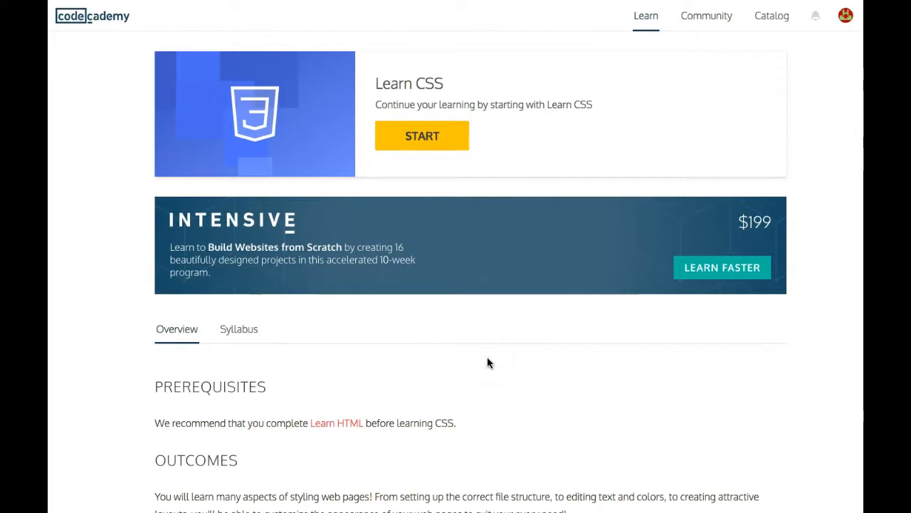
pyautogui.click(467, 255)
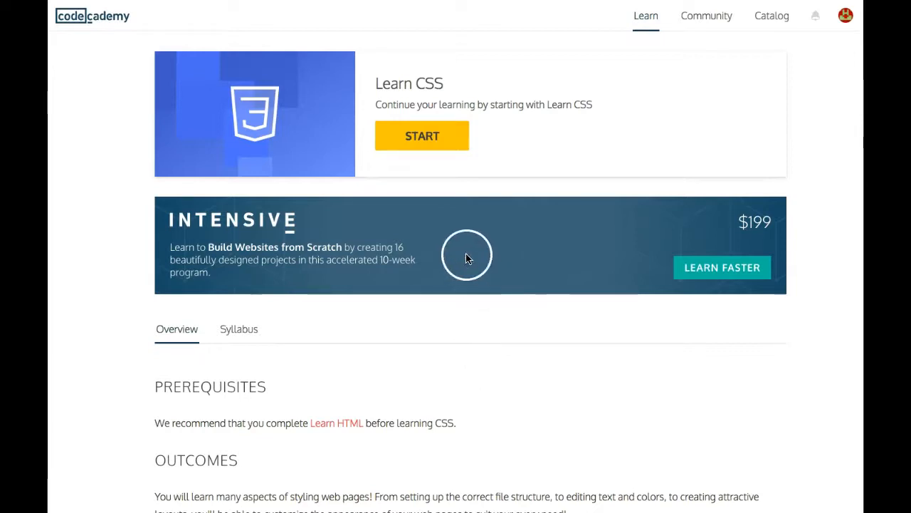
pyautogui.moveTo(313, 430)
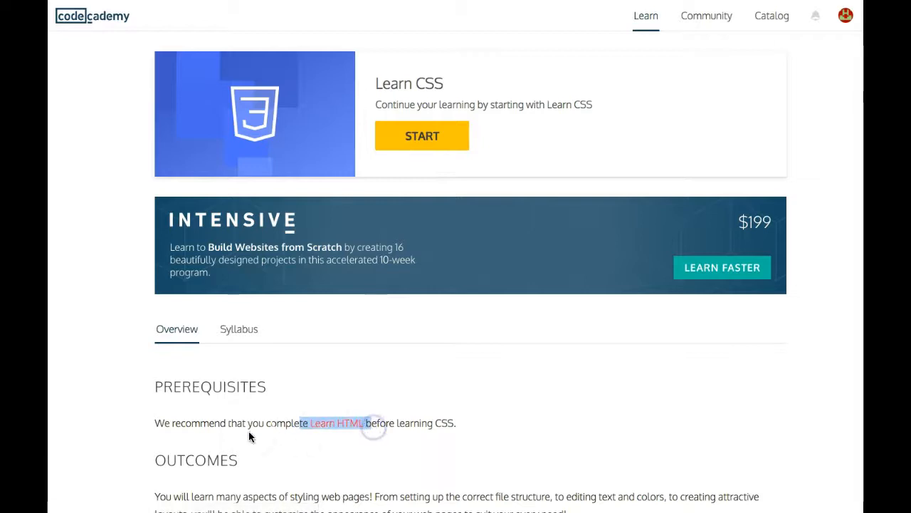
pyautogui.scroll(-3)
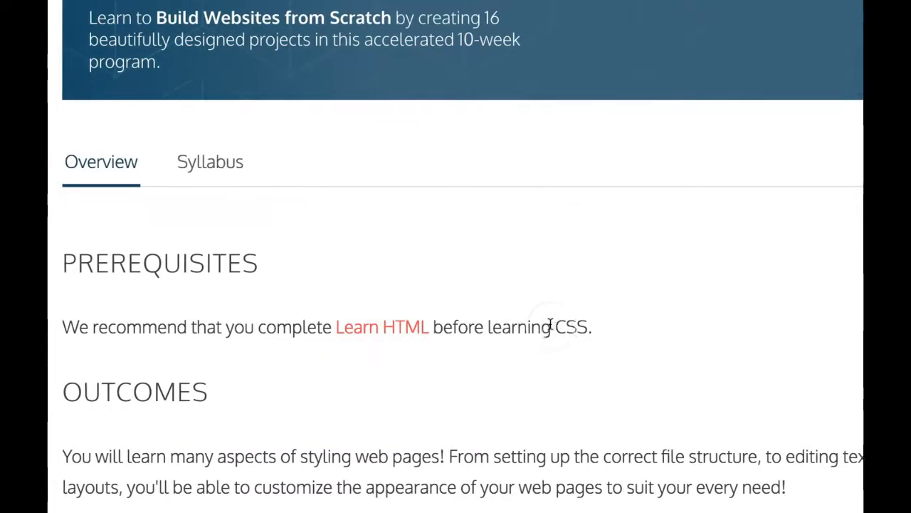
pyautogui.scroll(-3)
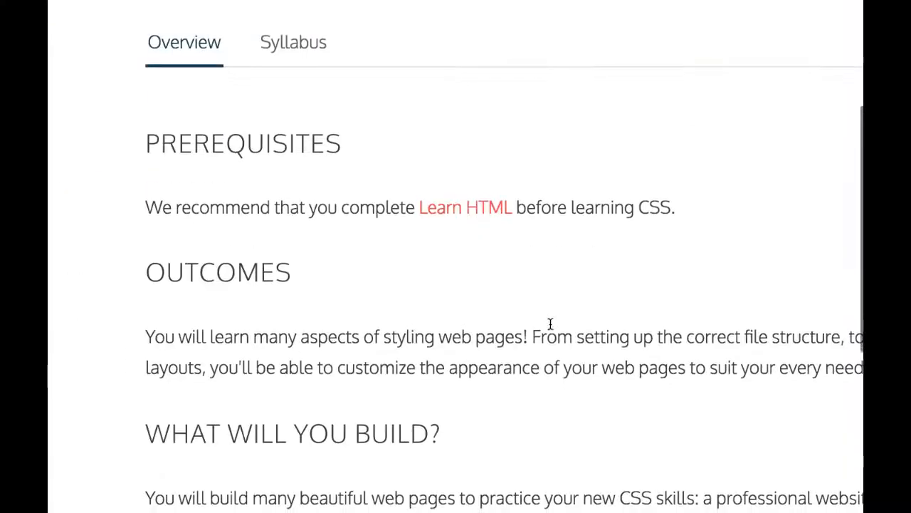
pyautogui.scroll(-3)
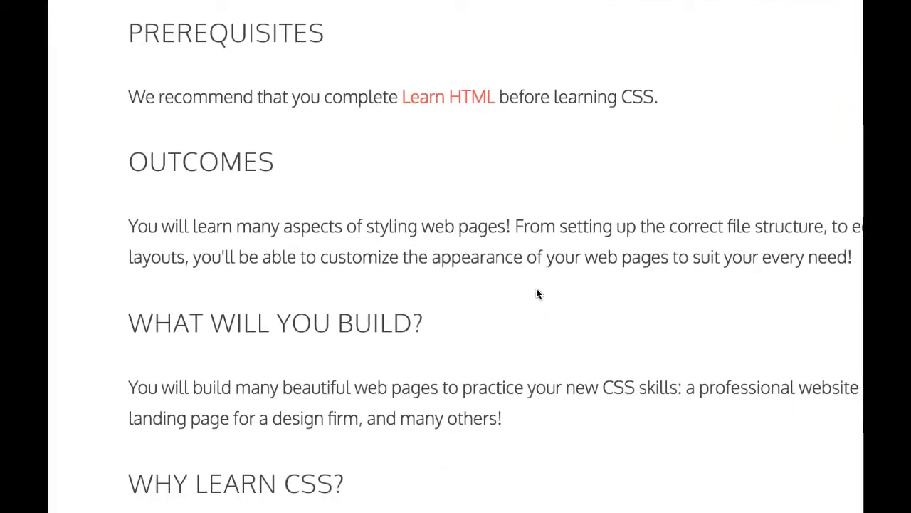
pyautogui.moveTo(655, 245)
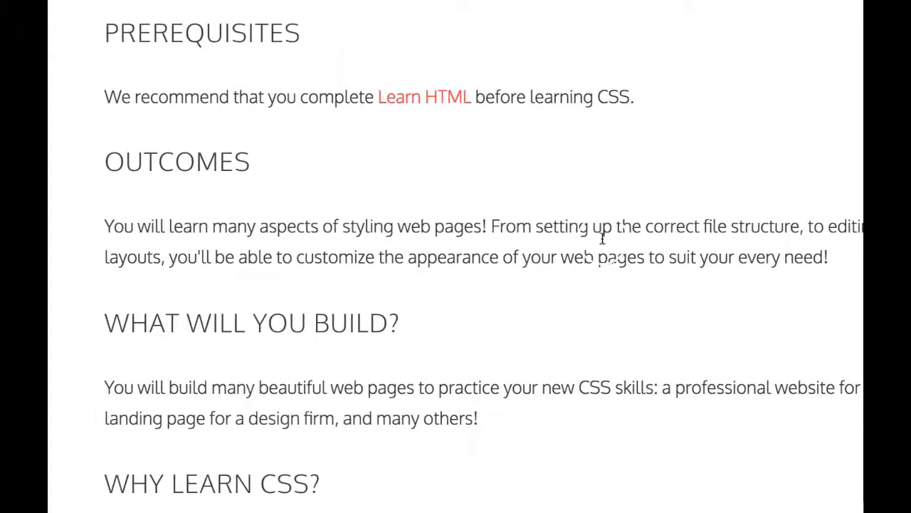
pyautogui.moveTo(638, 294)
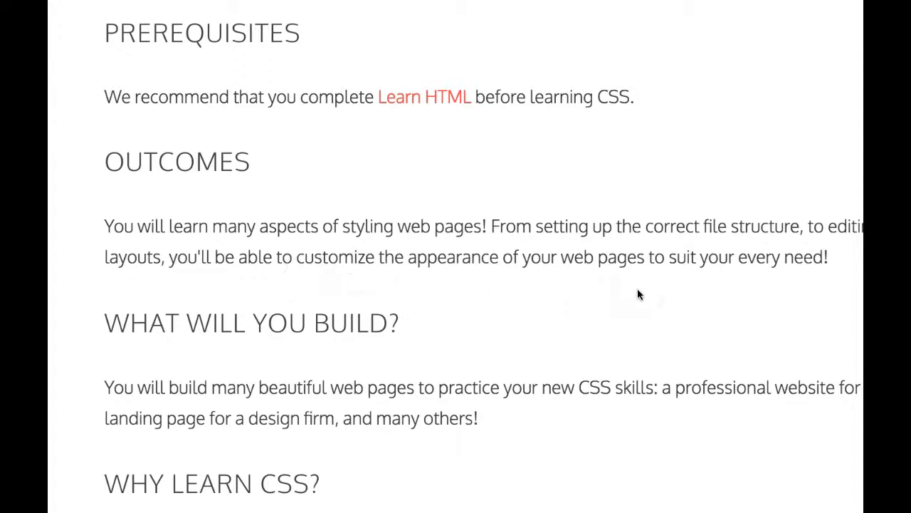
pyautogui.moveTo(669, 267)
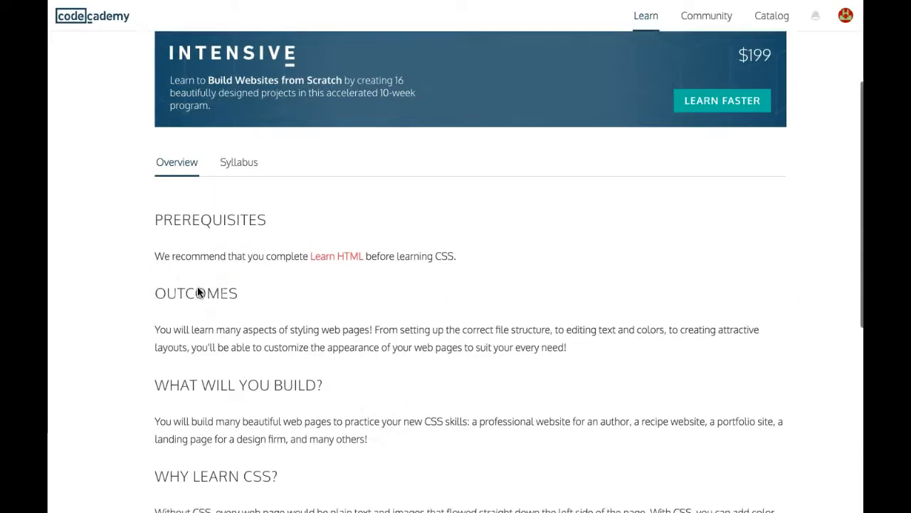
pyautogui.scroll(-3)
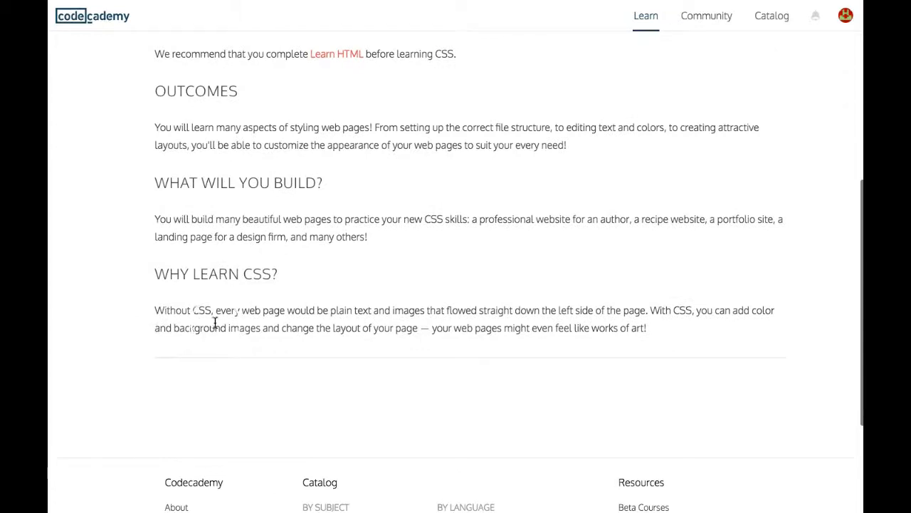
pyautogui.moveTo(234, 308)
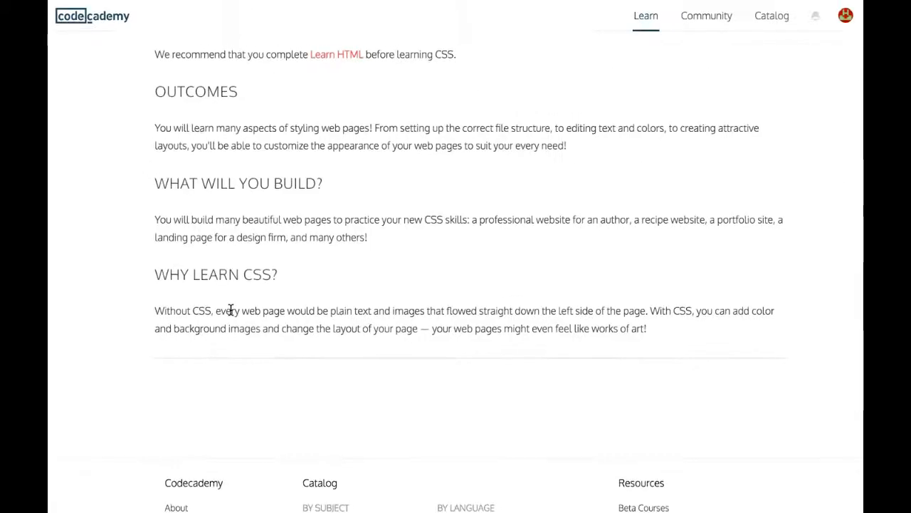
pyautogui.scroll(3)
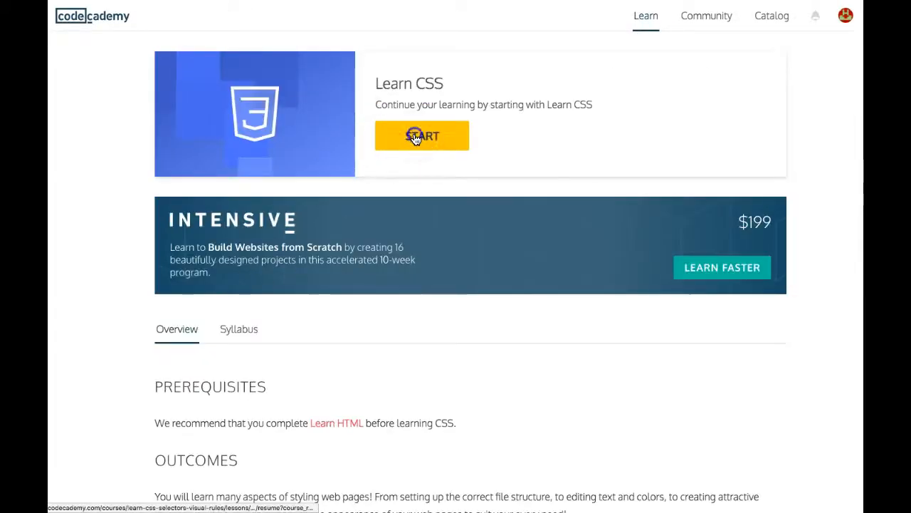
# - Start the Learn CSS course and read the Intro to CSS lesson down to its Instructions
pyautogui.click(421, 135)
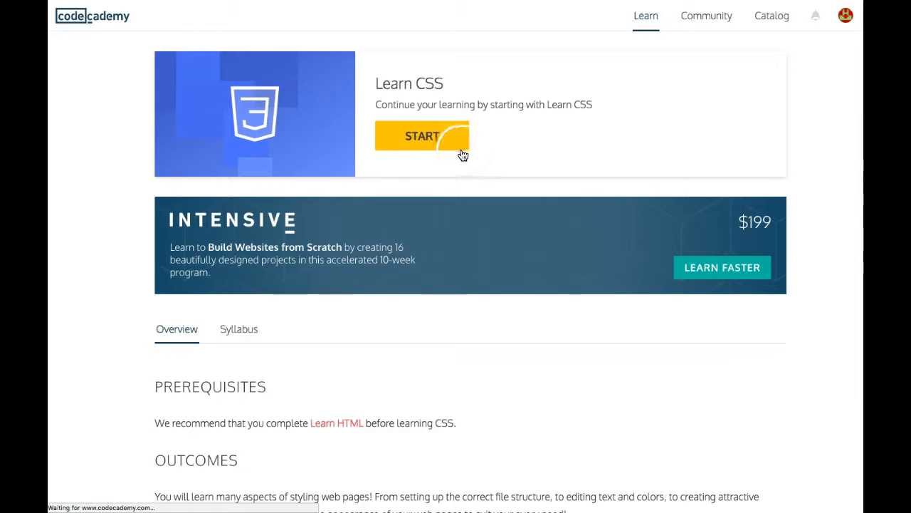
pyautogui.click(421, 137)
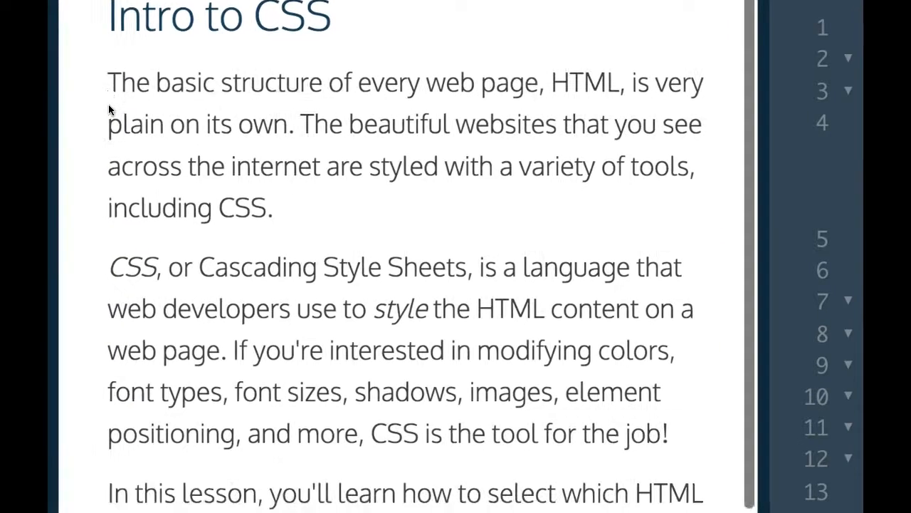
pyautogui.moveTo(613, 85)
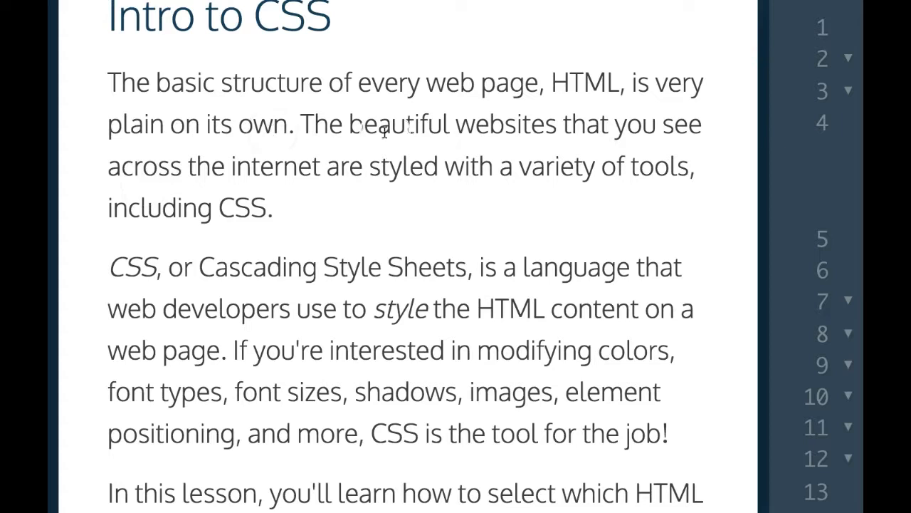
pyautogui.moveTo(227, 220)
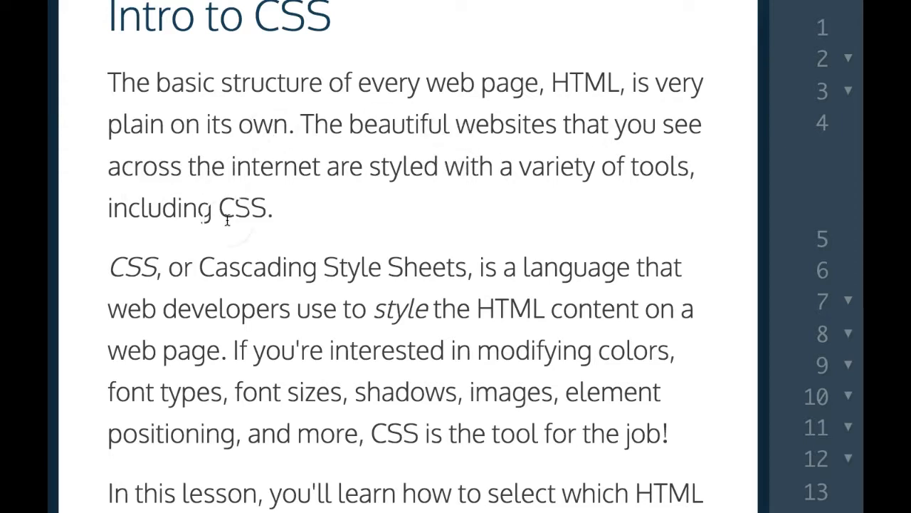
pyautogui.scroll(-3)
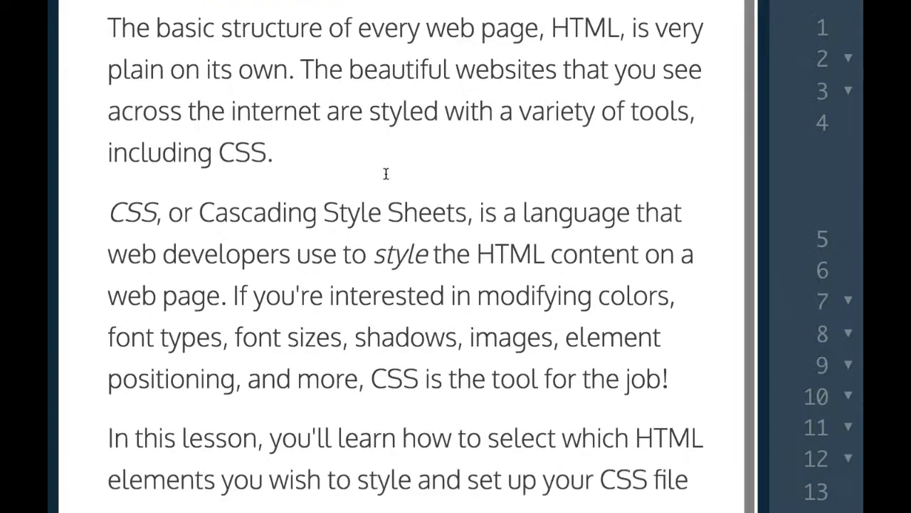
pyautogui.scroll(-3)
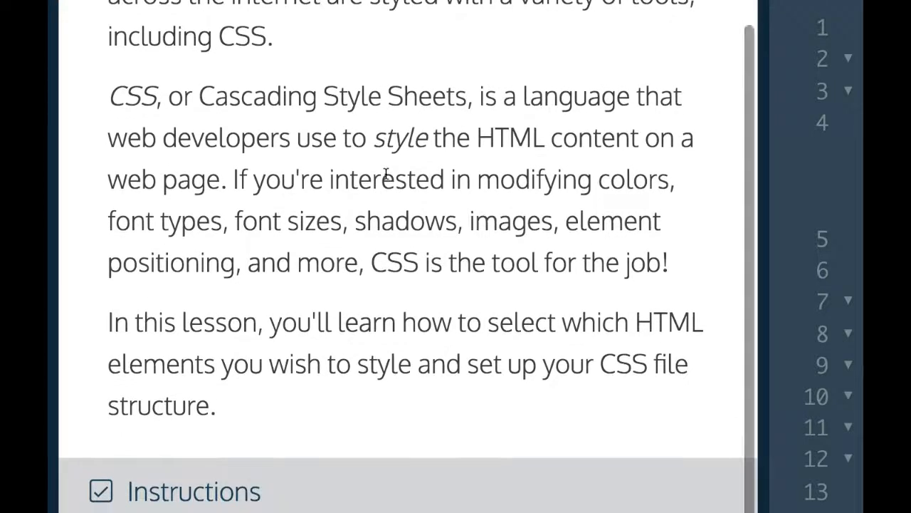
pyautogui.scroll(-3)
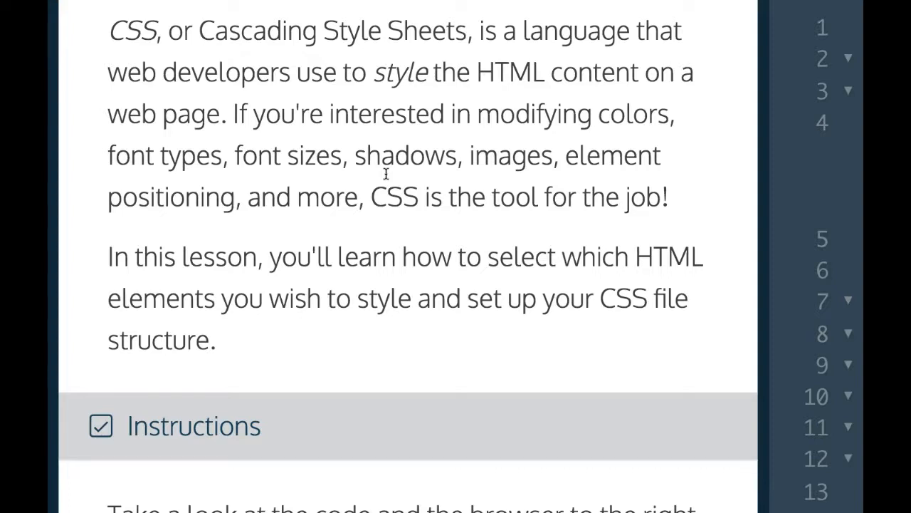
pyautogui.scroll(-3)
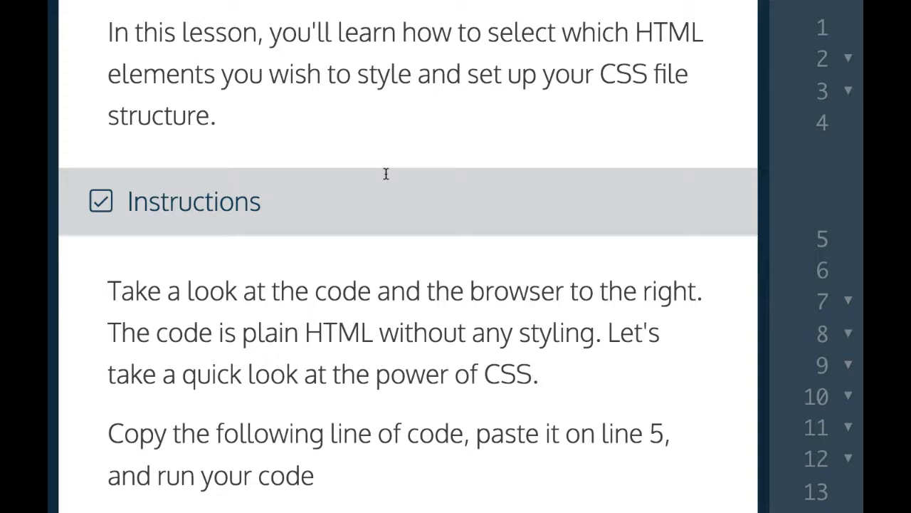
pyautogui.scroll(-3)
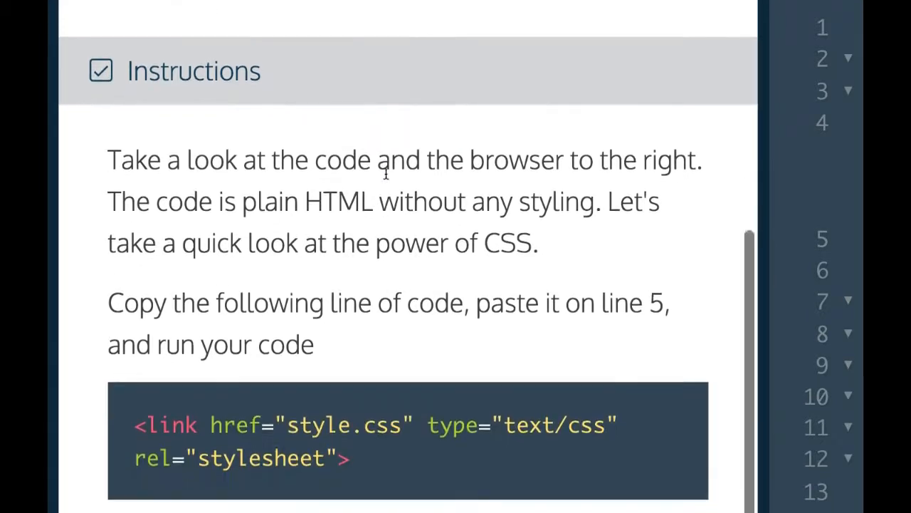
pyautogui.scroll(-3)
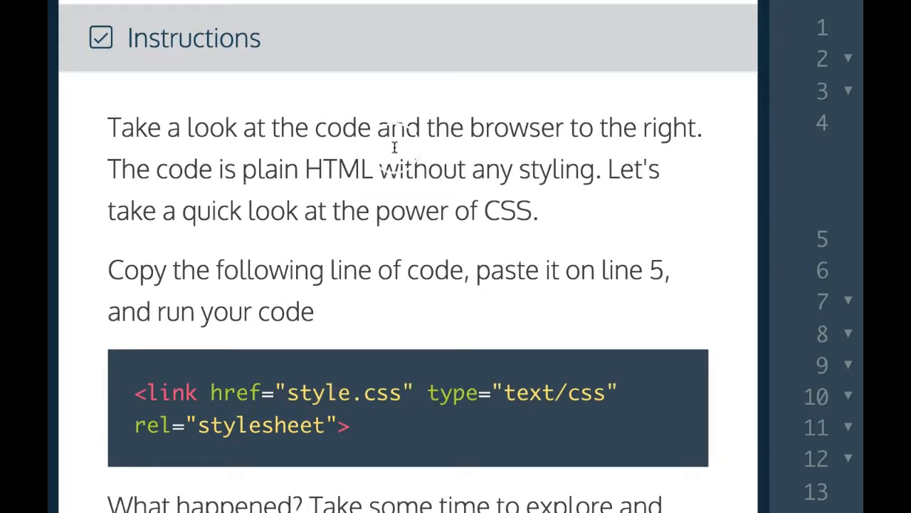
pyautogui.moveTo(231, 178)
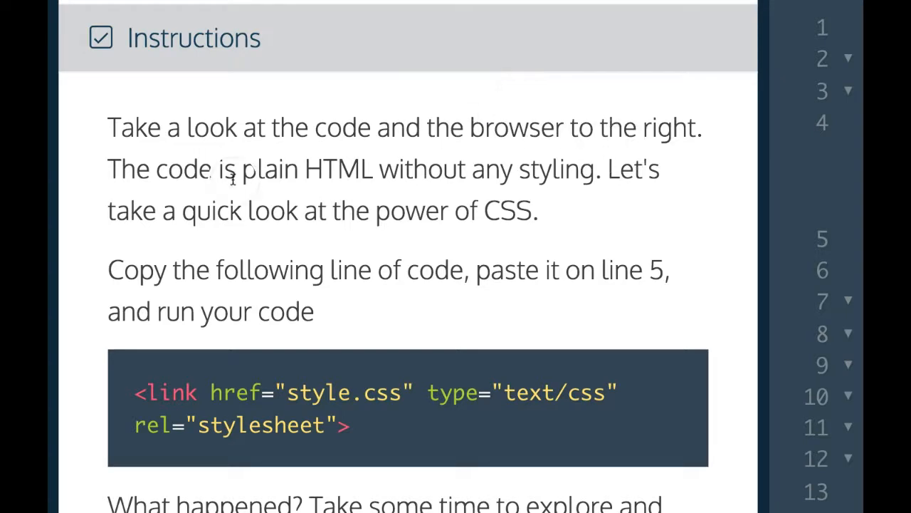
pyautogui.moveTo(509, 188)
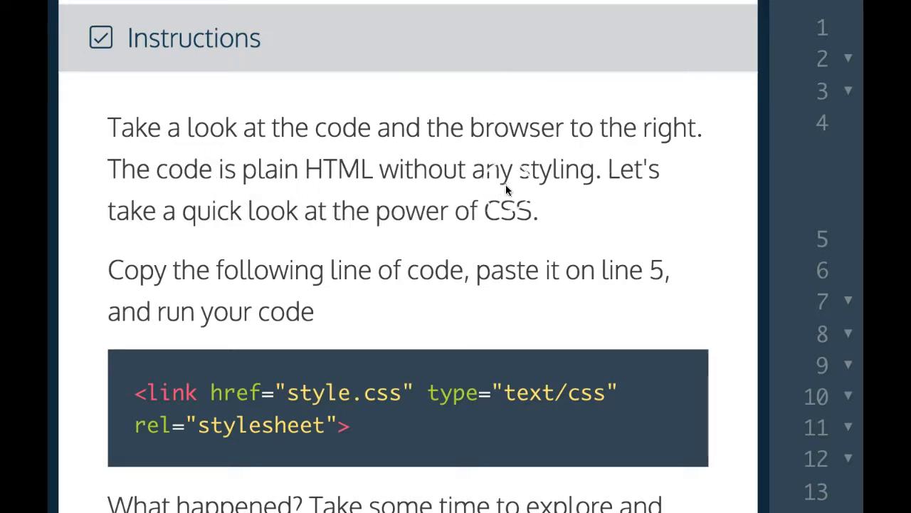
pyautogui.moveTo(239, 239)
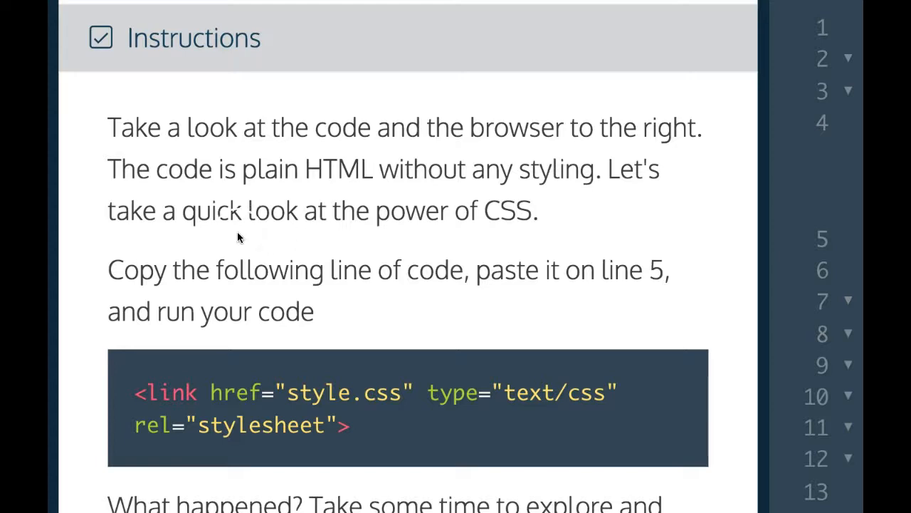
pyautogui.moveTo(310, 234)
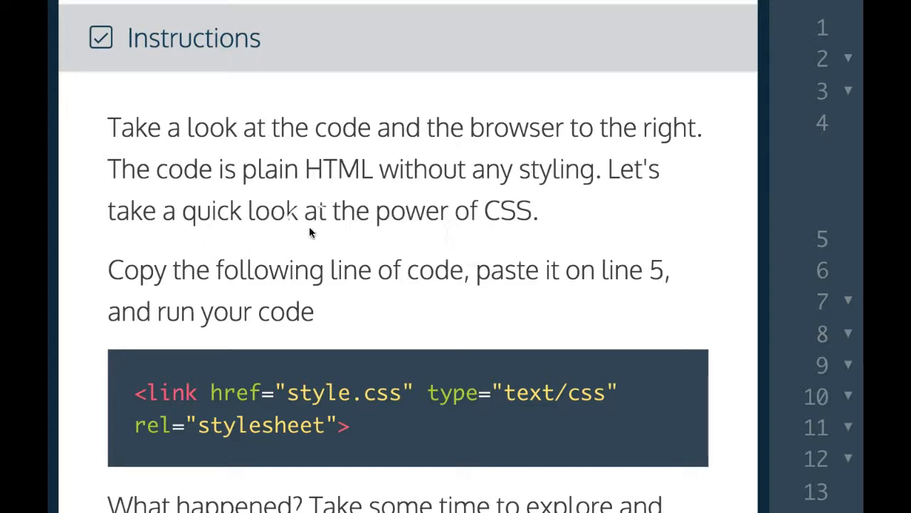
pyautogui.scroll(-3)
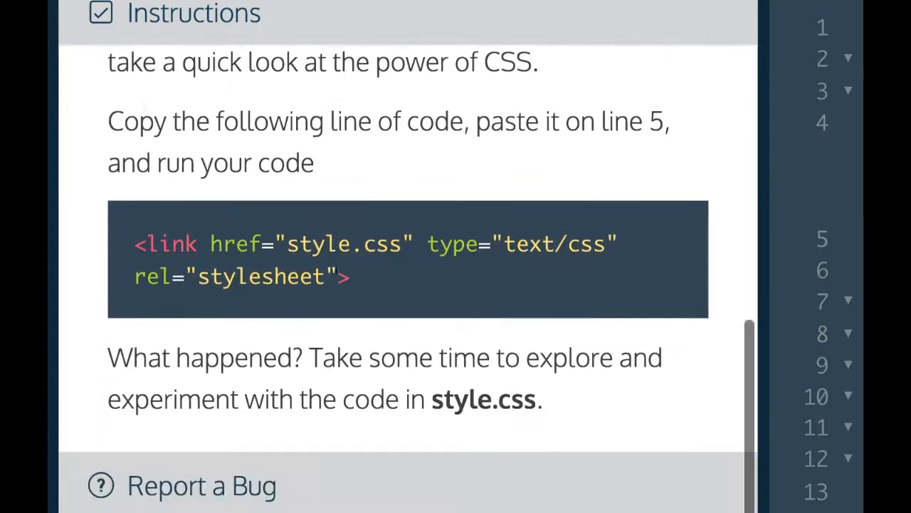
pyautogui.scroll(-3)
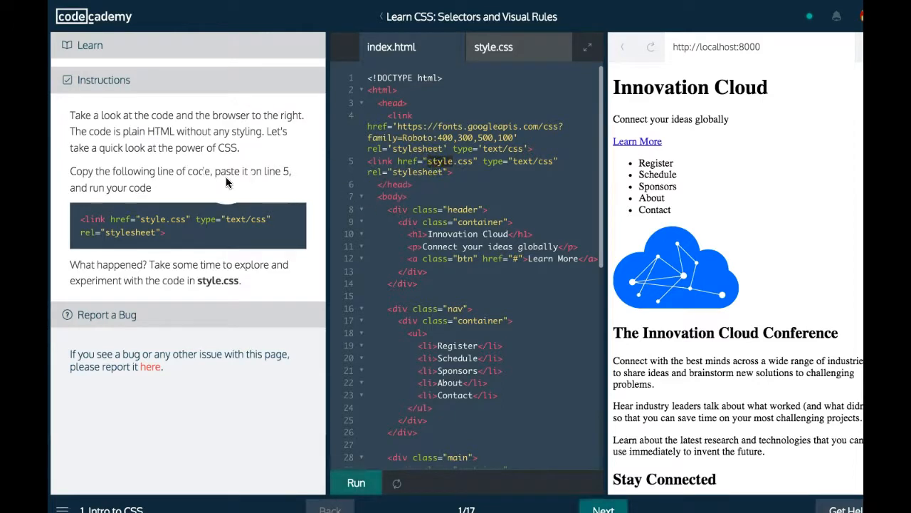
# - Scroll the widened preview down to the footer of the unstyled Innovation Cloud page
pyautogui.scroll(-3)
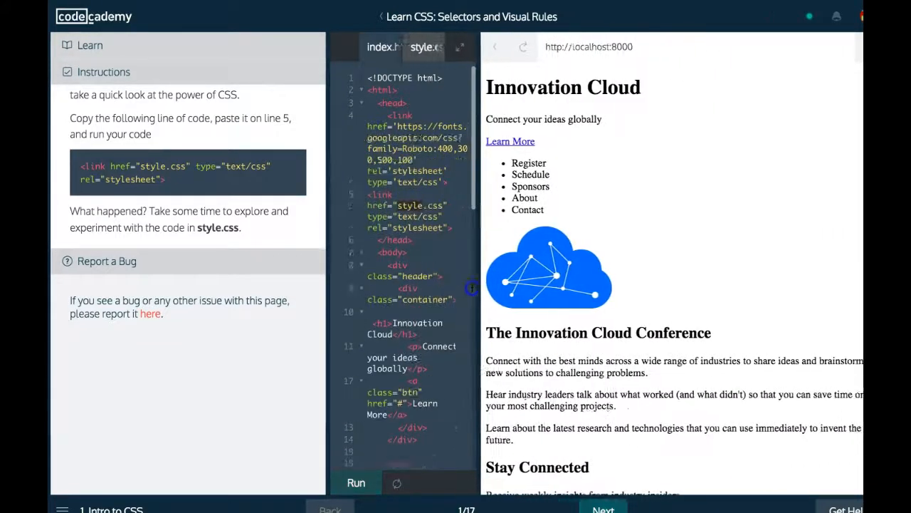
pyautogui.scroll(-3)
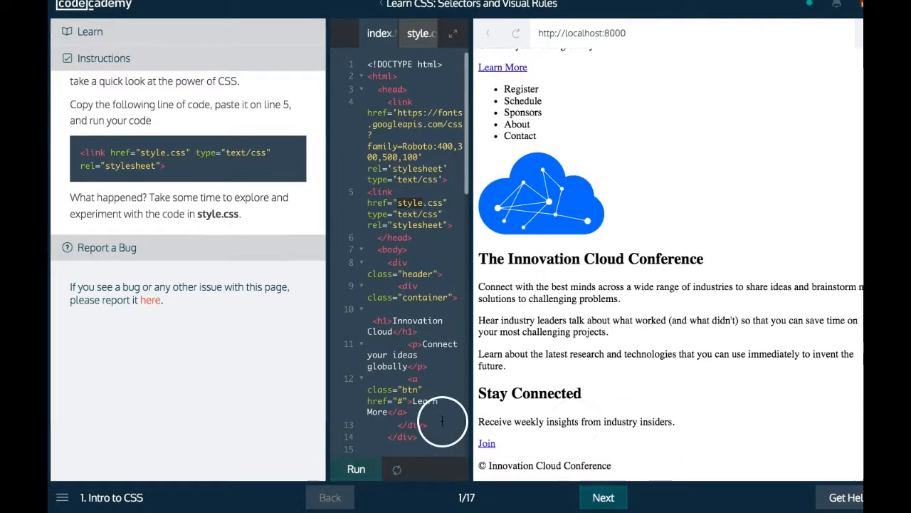
pyautogui.moveTo(356, 470)
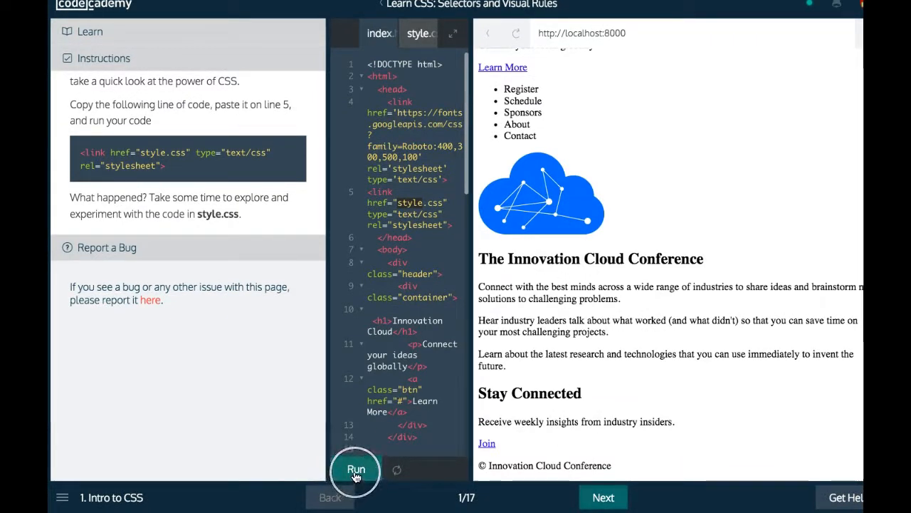
# - Run the code so the preview renders the fully styled Innovation Cloud site, hero to Stay Connected
pyautogui.click(356, 470)
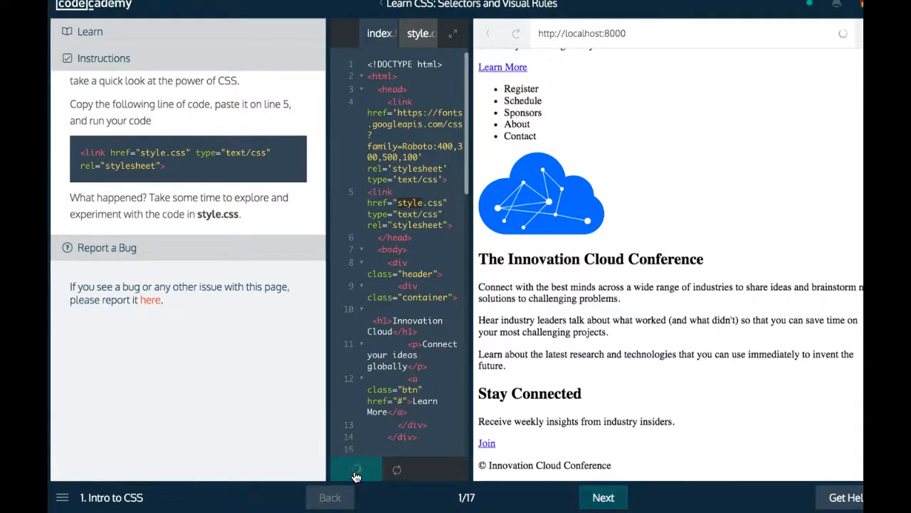
pyautogui.click(356, 470)
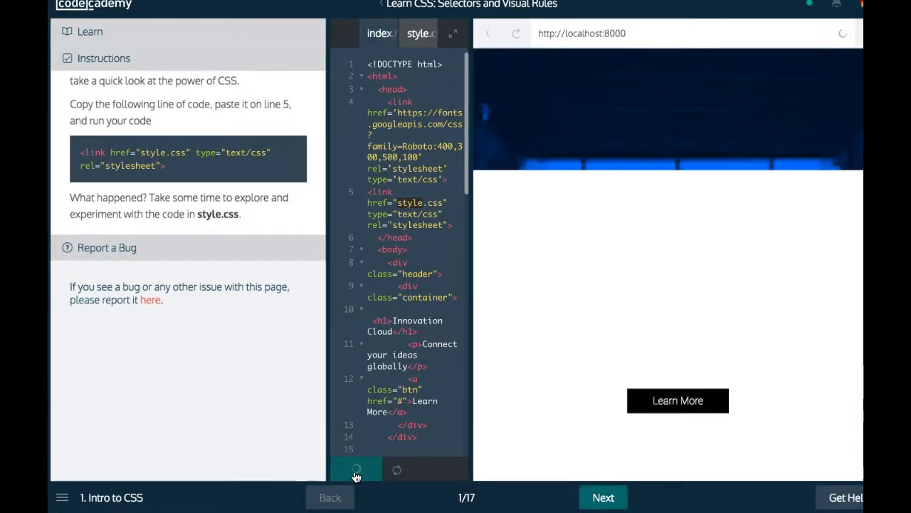
pyautogui.click(356, 469)
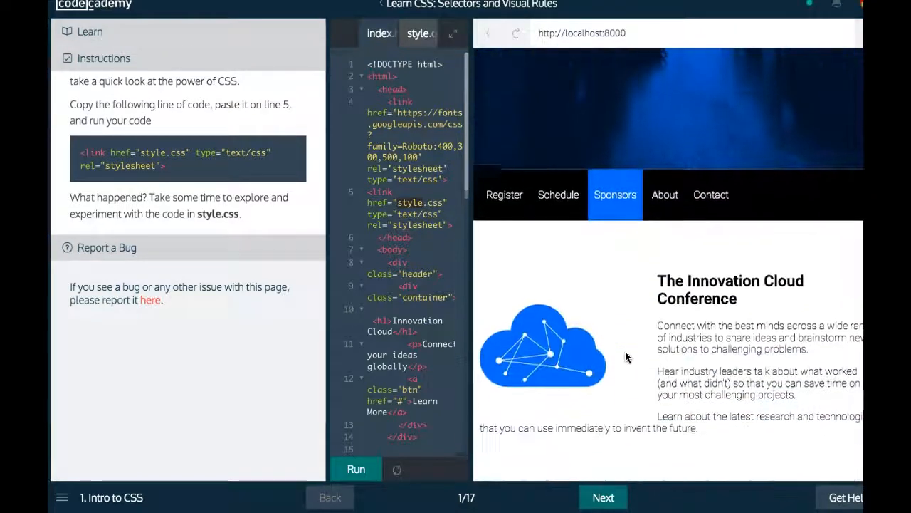
pyautogui.scroll(-3)
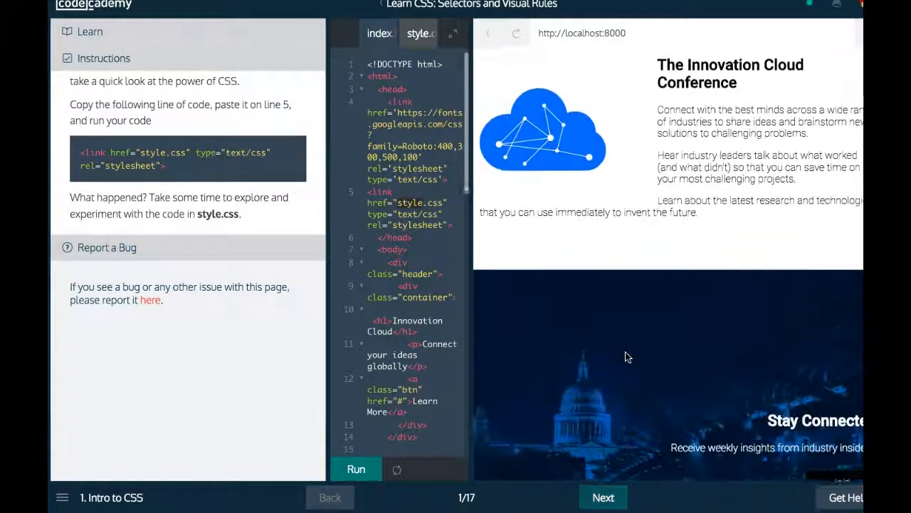
pyautogui.scroll(-3)
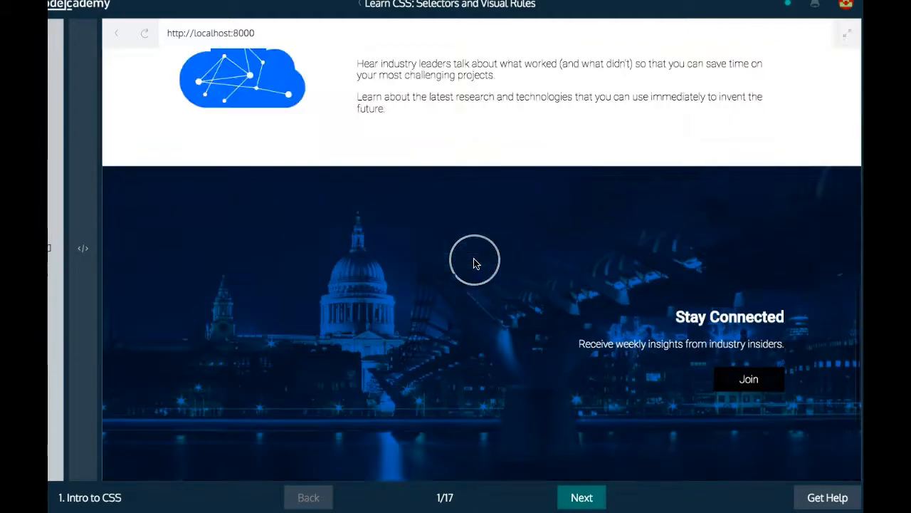
pyautogui.scroll(-3)
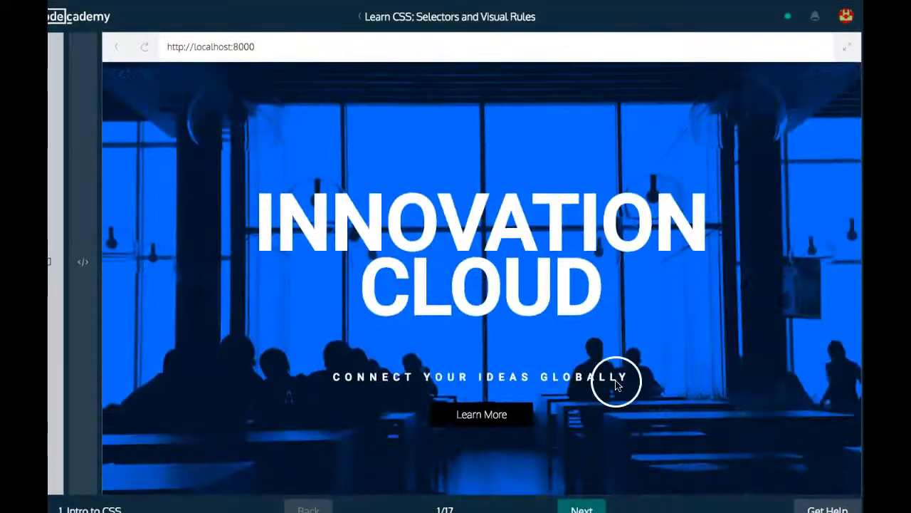
pyautogui.moveTo(511, 333)
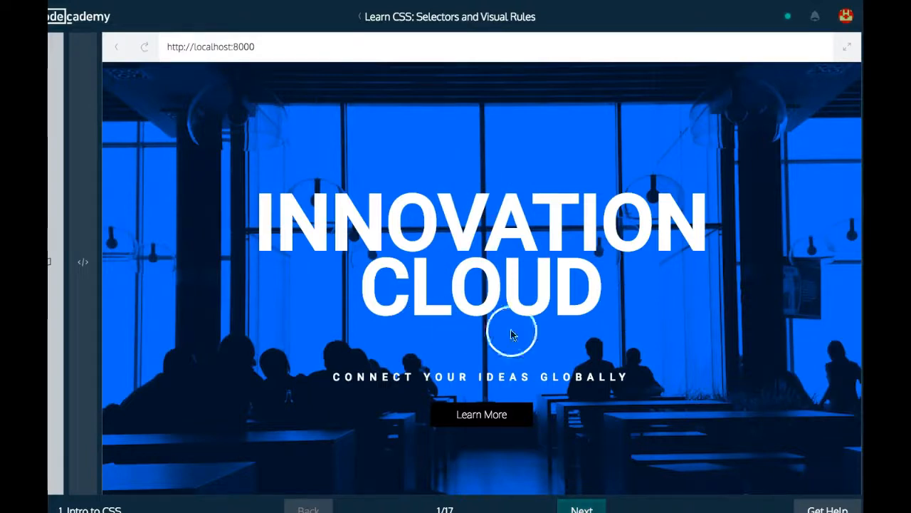